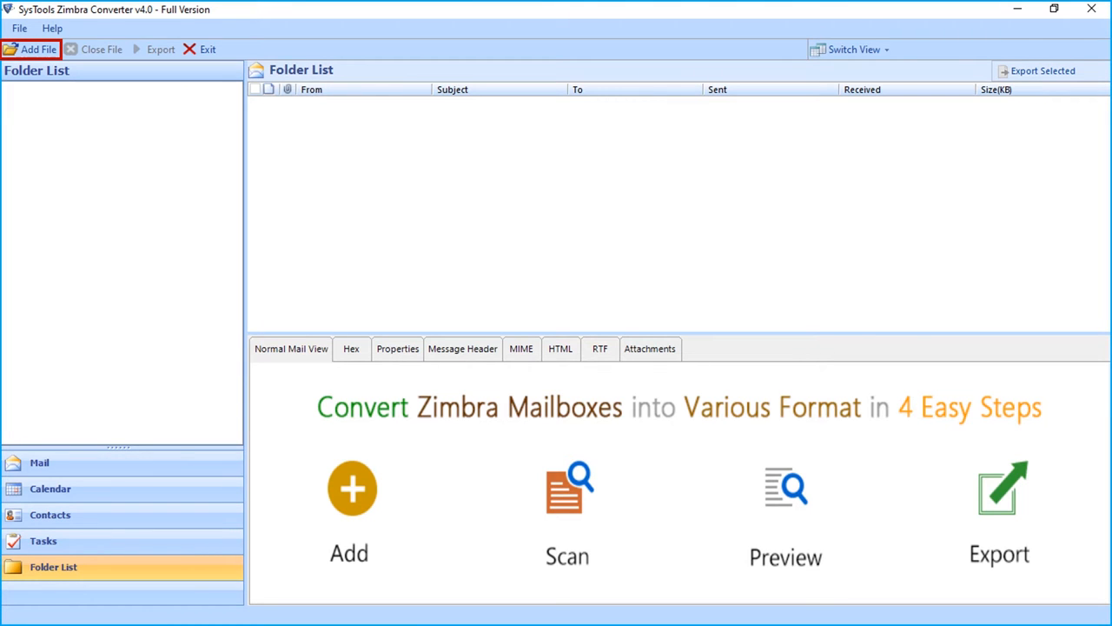
# - Choose Folder mode and browse to the extracted Zimbra store folder as the source path
pyautogui.click(39, 48)
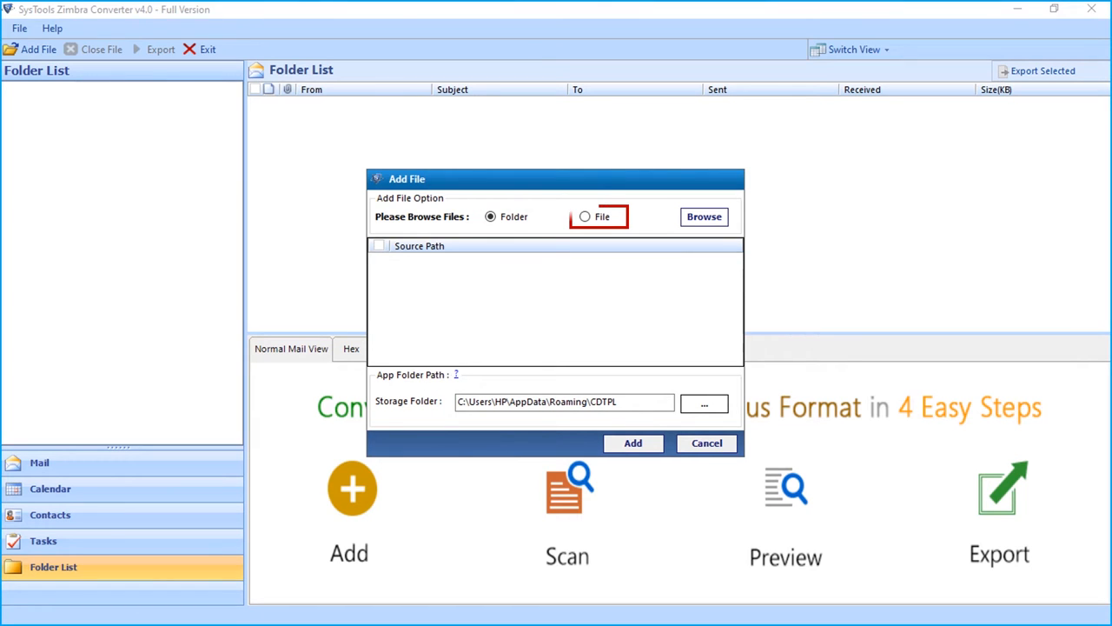
pyautogui.click(584, 216)
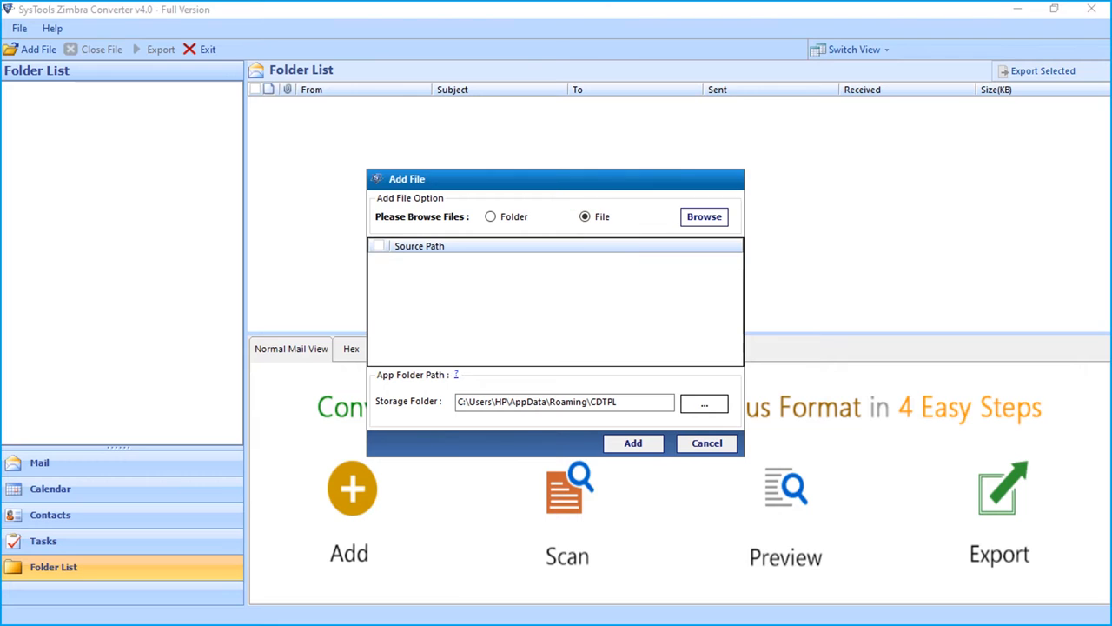
pyautogui.click(491, 217)
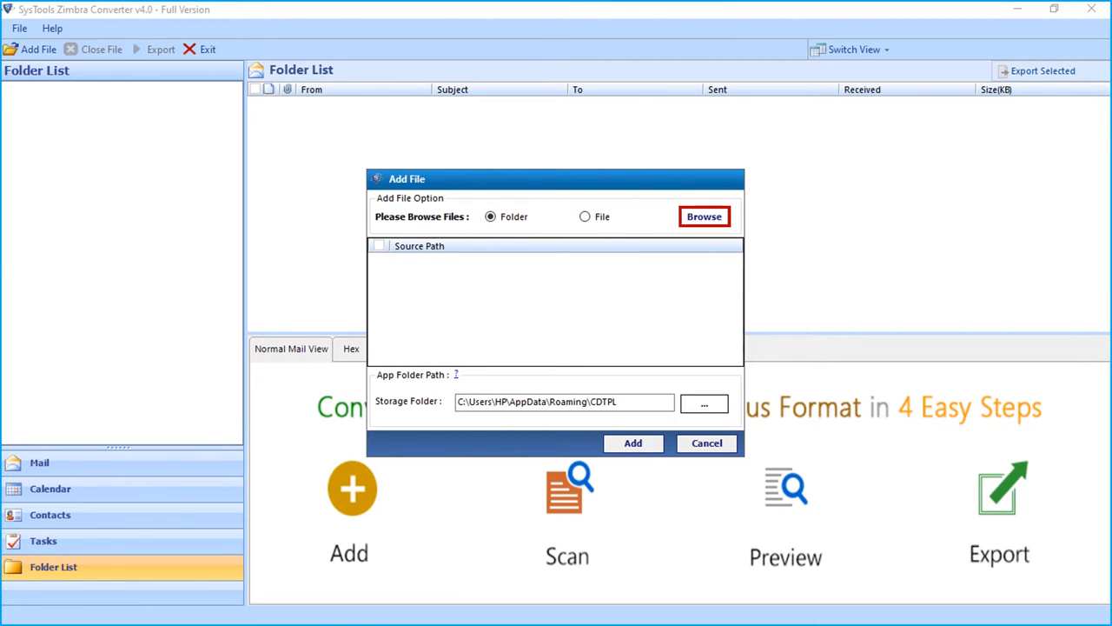
pyautogui.click(704, 217)
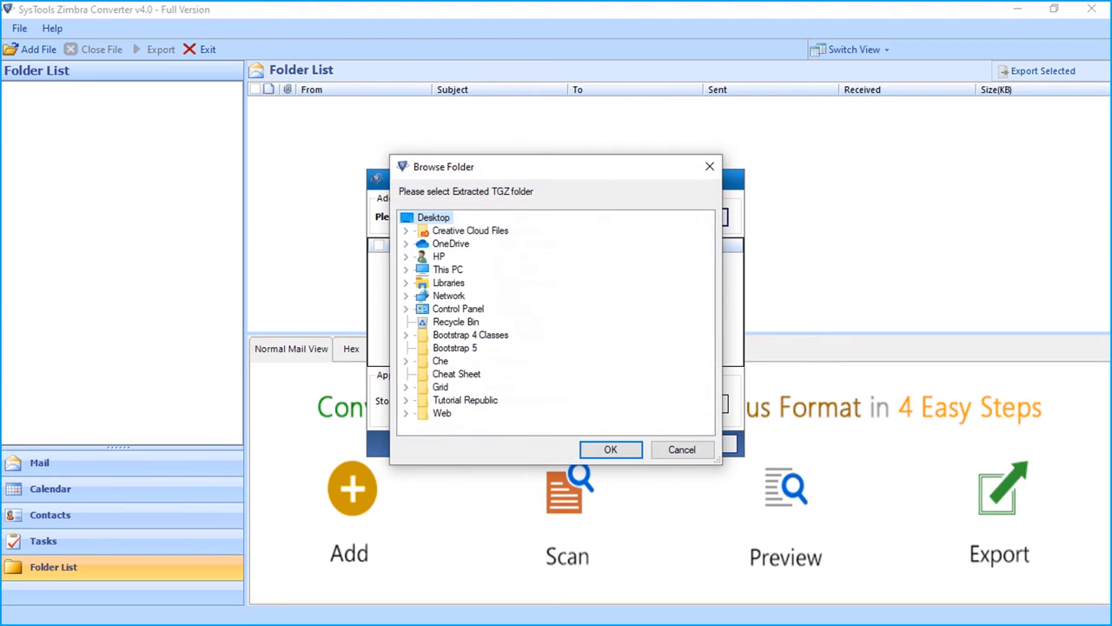
pyautogui.click(610, 449)
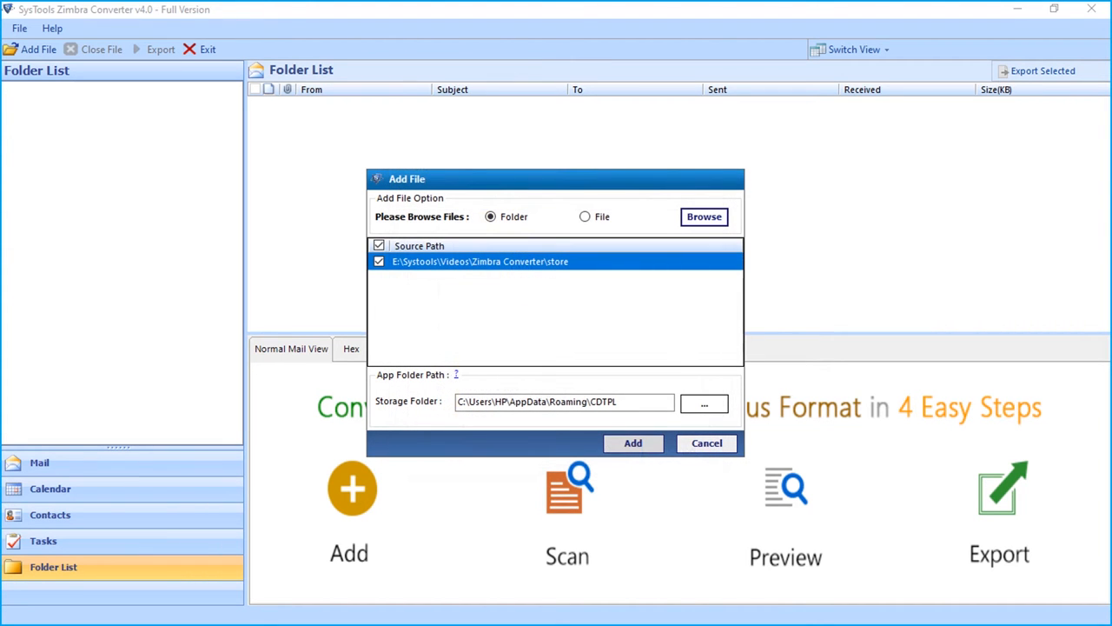
pyautogui.click(564, 402)
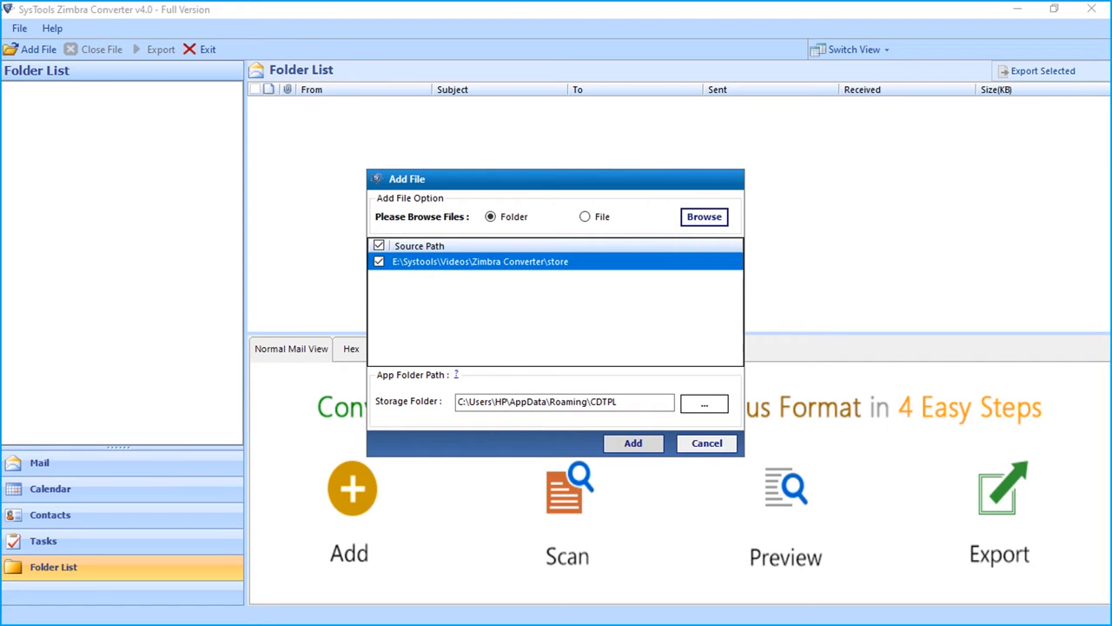
# - Add and scan the store folder, acknowledging the scan-completed message
pyautogui.click(632, 442)
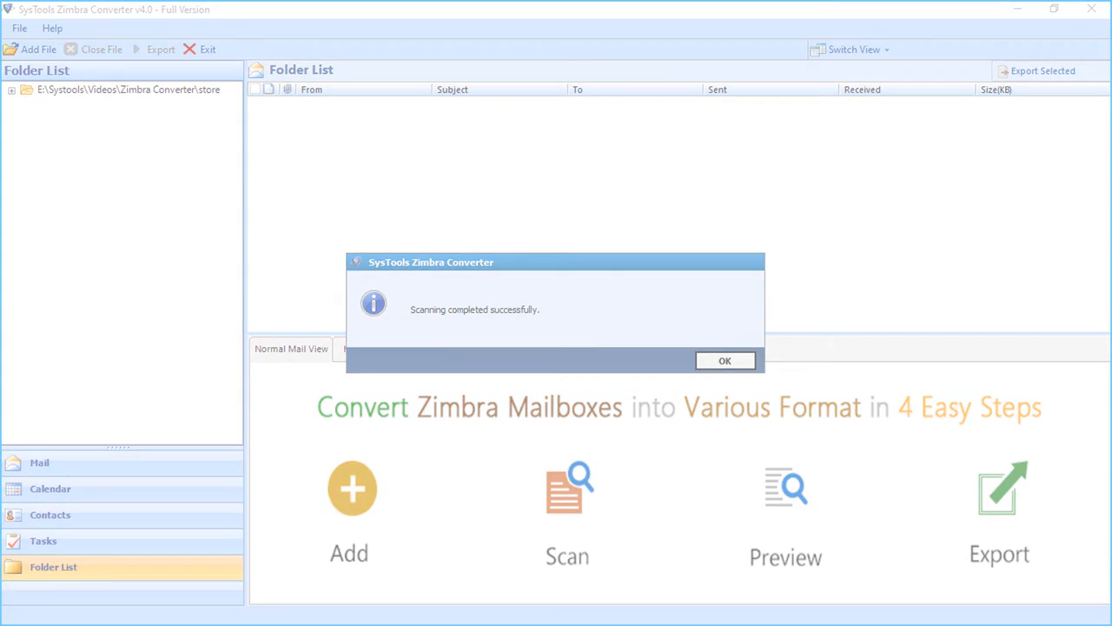
pyautogui.click(725, 360)
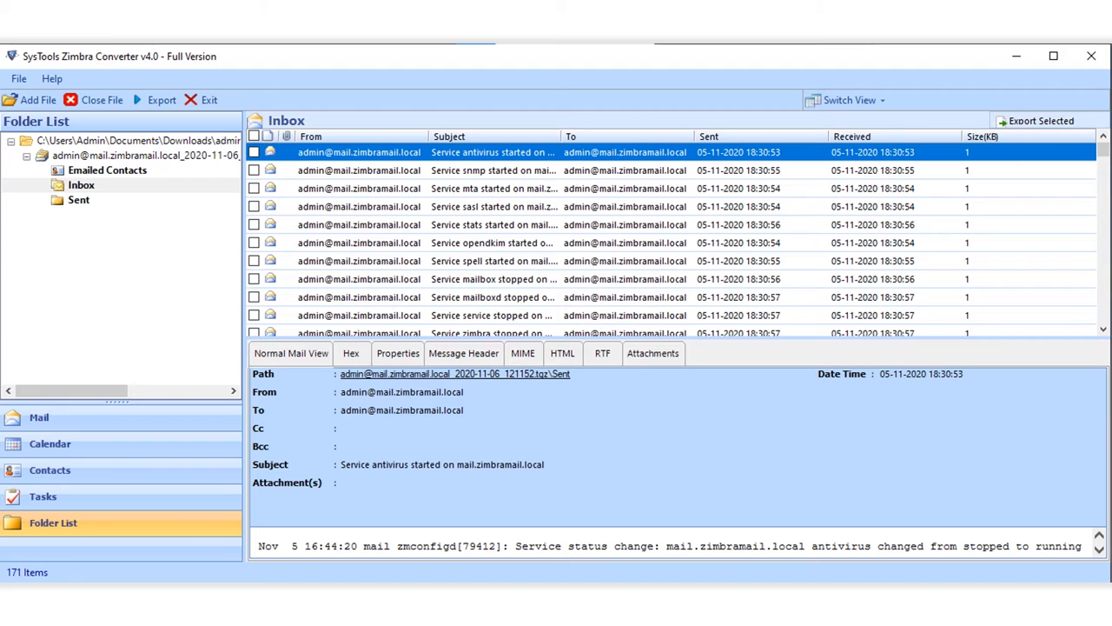
# - Cycle the first Inbox message through Normal, Hex, Properties, Header, MIME, HTML, RTF and Attachments views
pyautogui.click(290, 352)
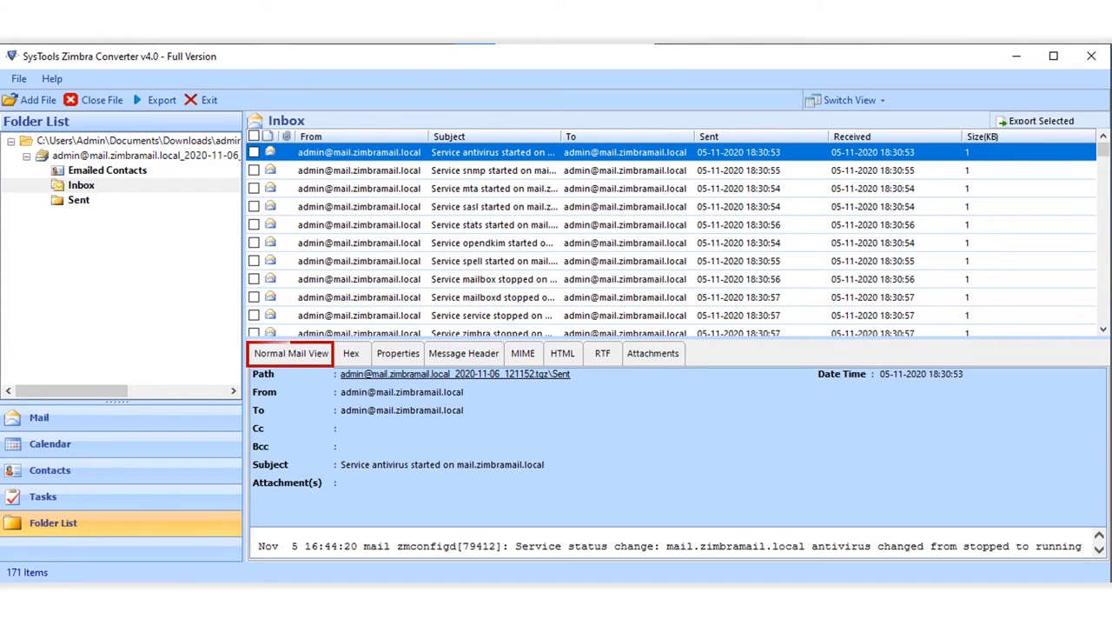
pyautogui.click(350, 353)
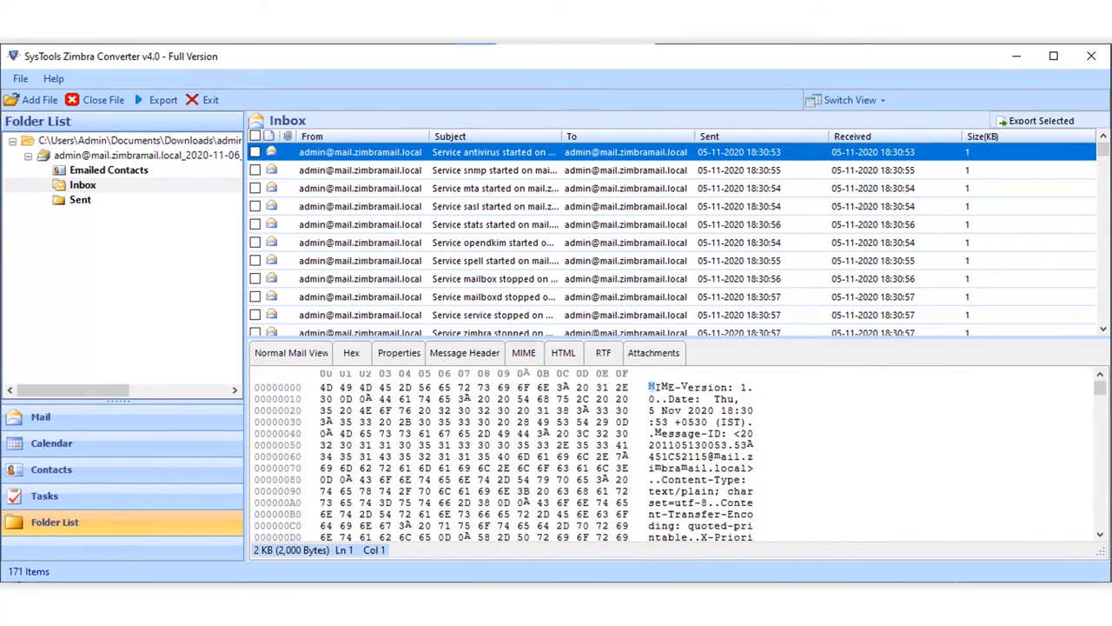
pyautogui.click(351, 352)
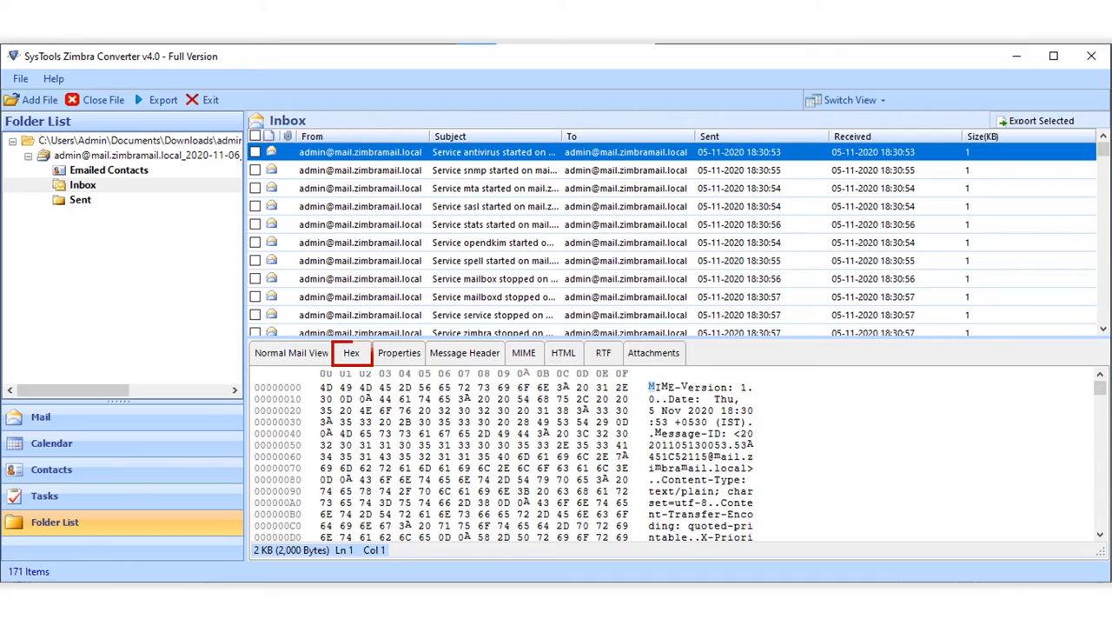
pyautogui.click(398, 352)
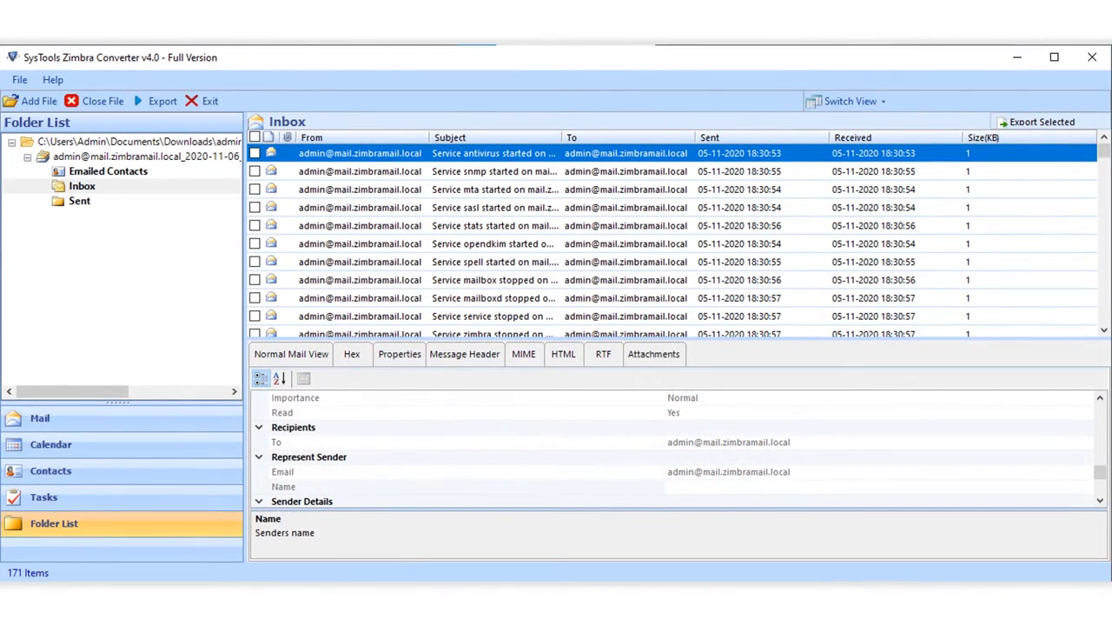
pyautogui.click(464, 354)
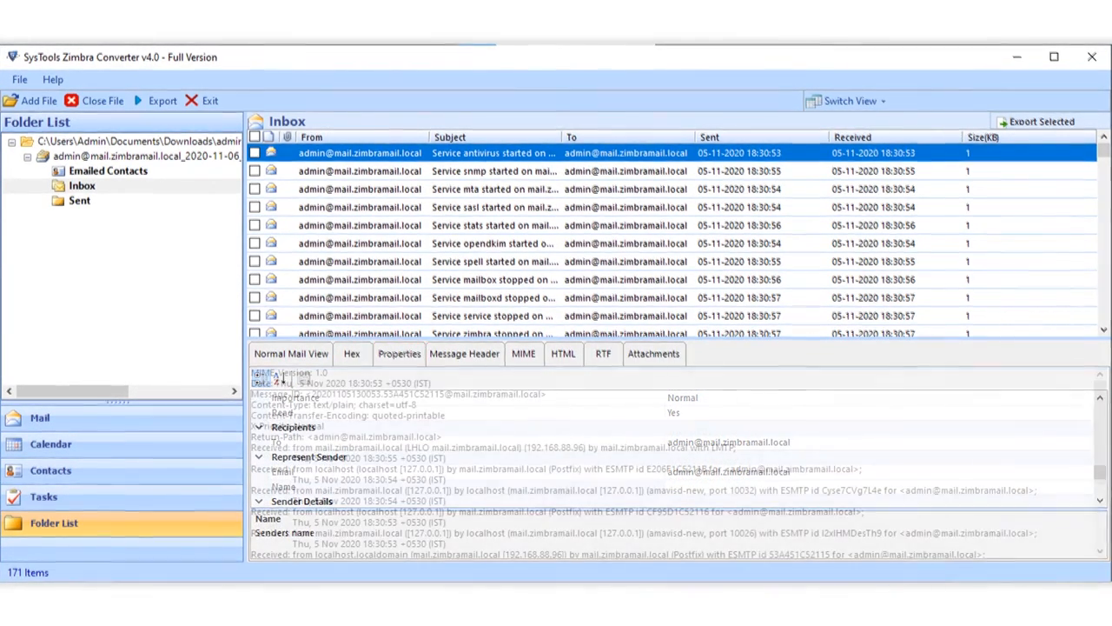
pyautogui.click(464, 353)
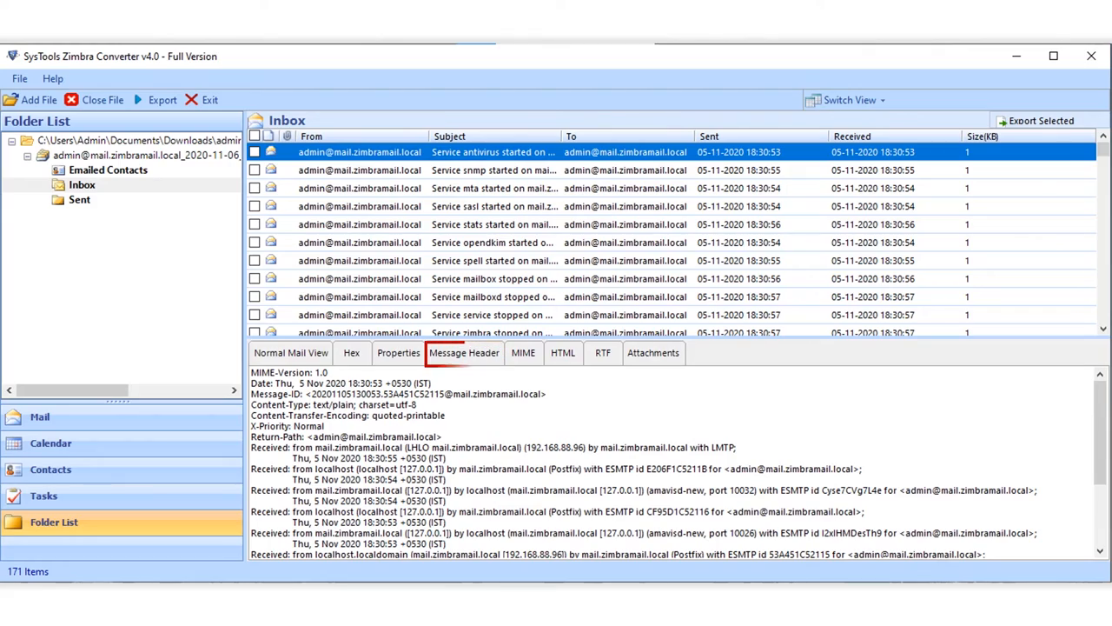
pyautogui.click(523, 353)
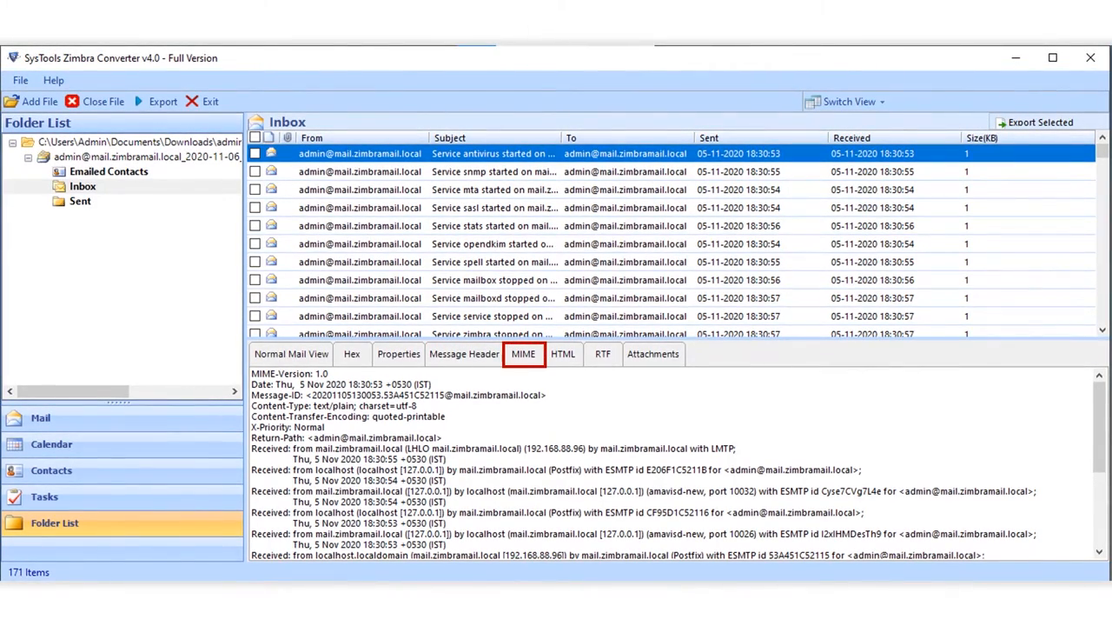
pyautogui.click(563, 353)
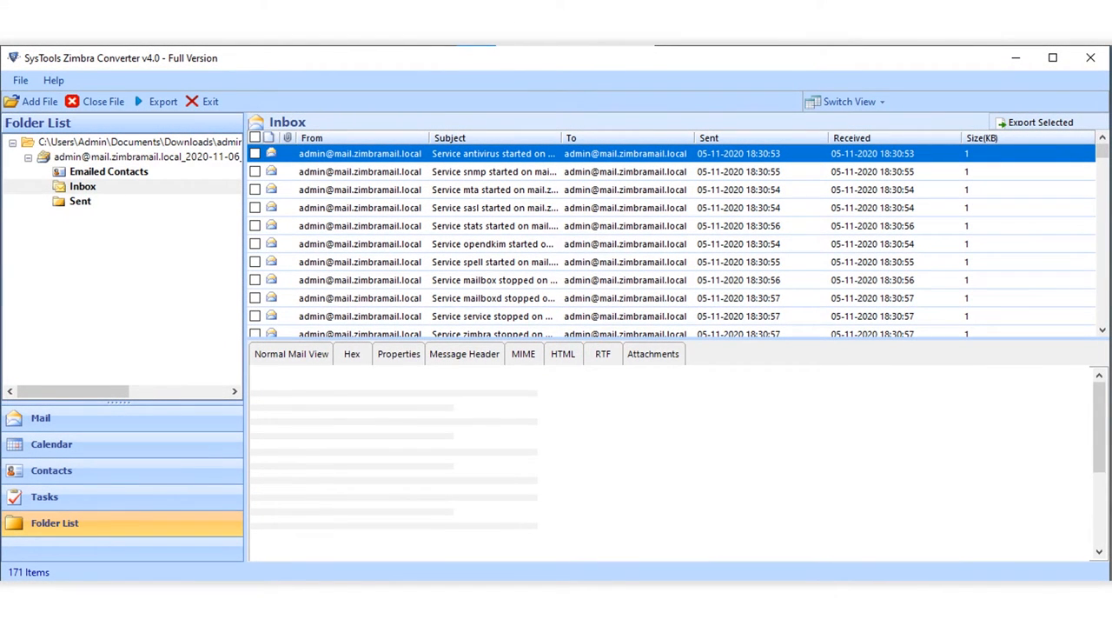
pyautogui.click(652, 354)
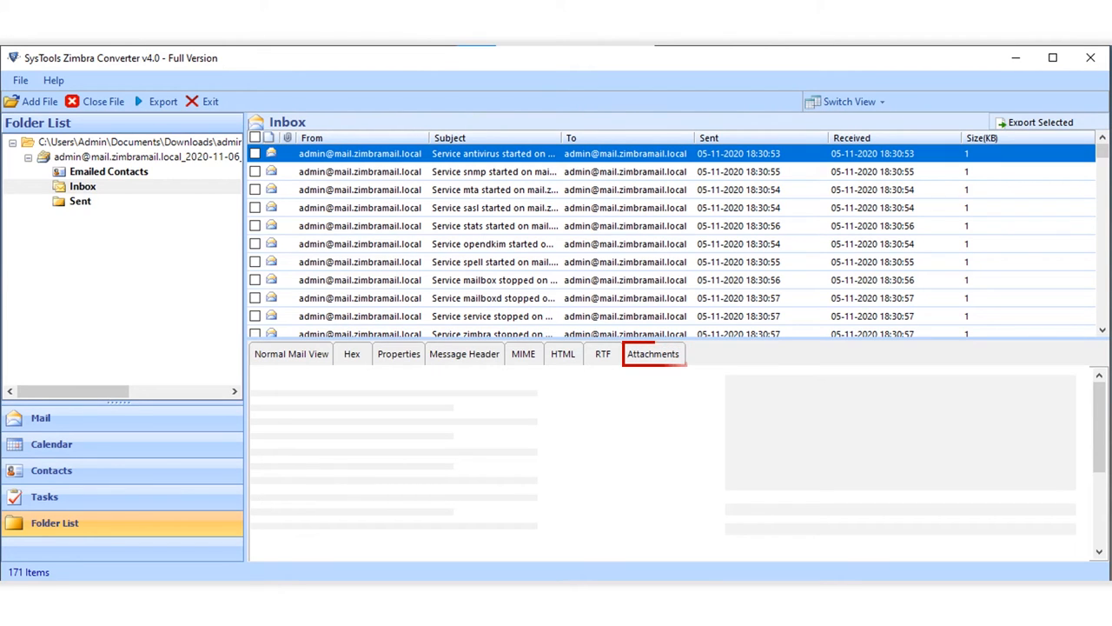
pyautogui.click(653, 353)
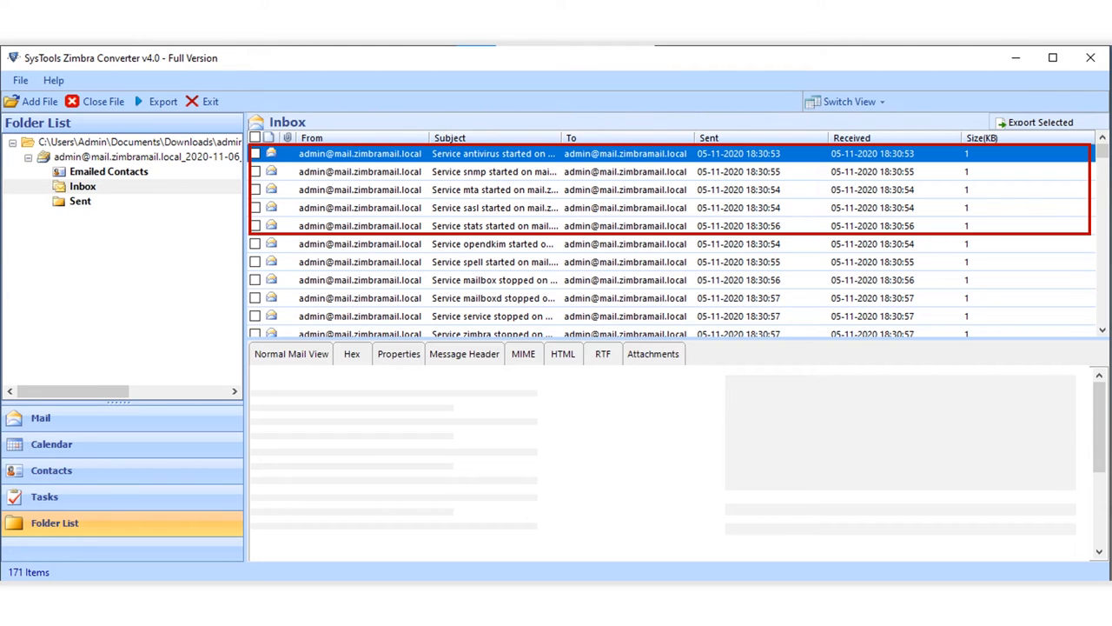
pyautogui.click(162, 102)
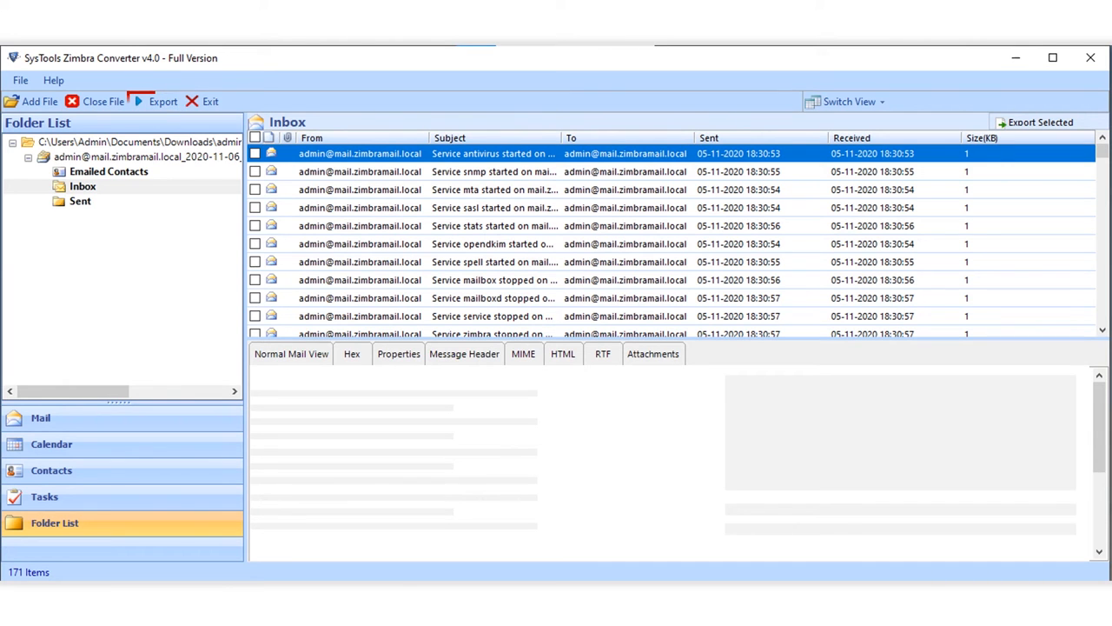
# - Review MBOX and vCard formats, settle on PST, and glance at the Adv. Settings
pyautogui.click(162, 101)
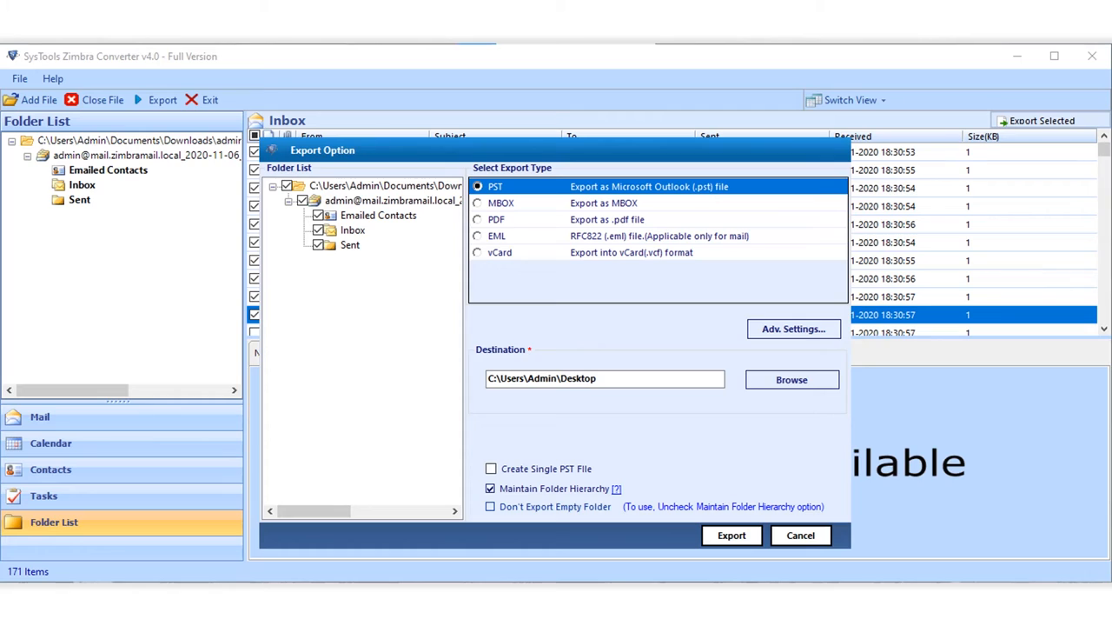
pyautogui.click(477, 201)
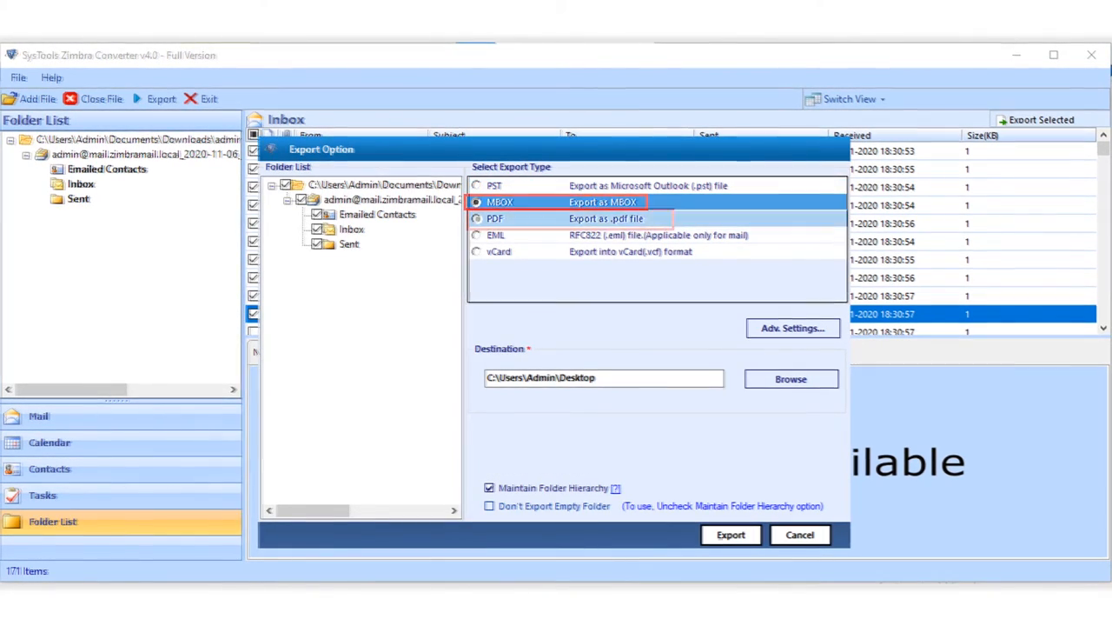
pyautogui.click(477, 251)
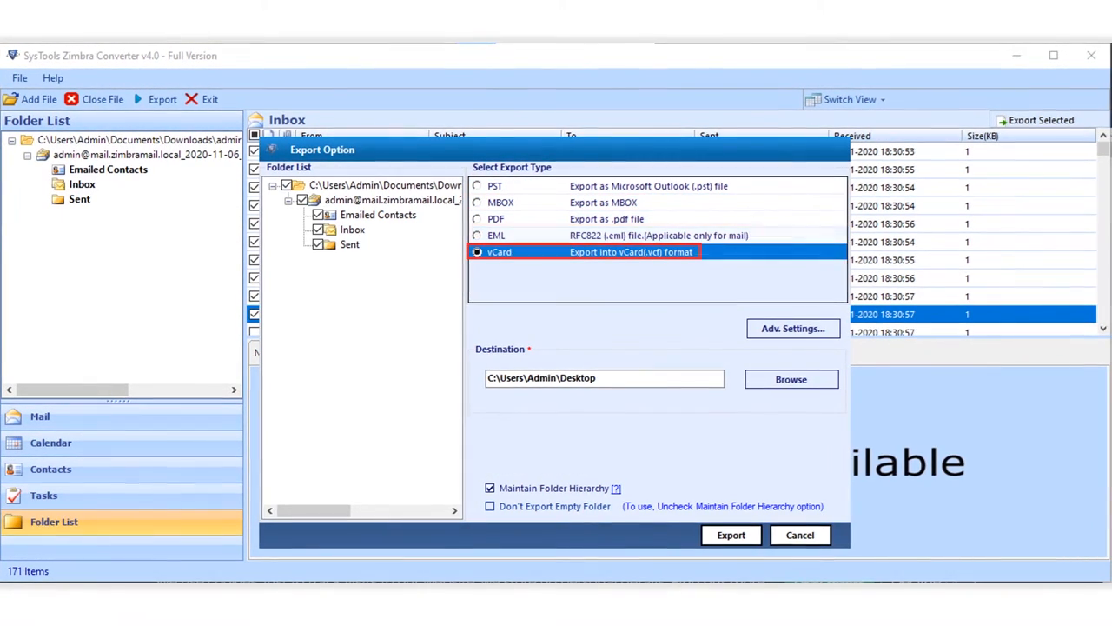
pyautogui.click(477, 186)
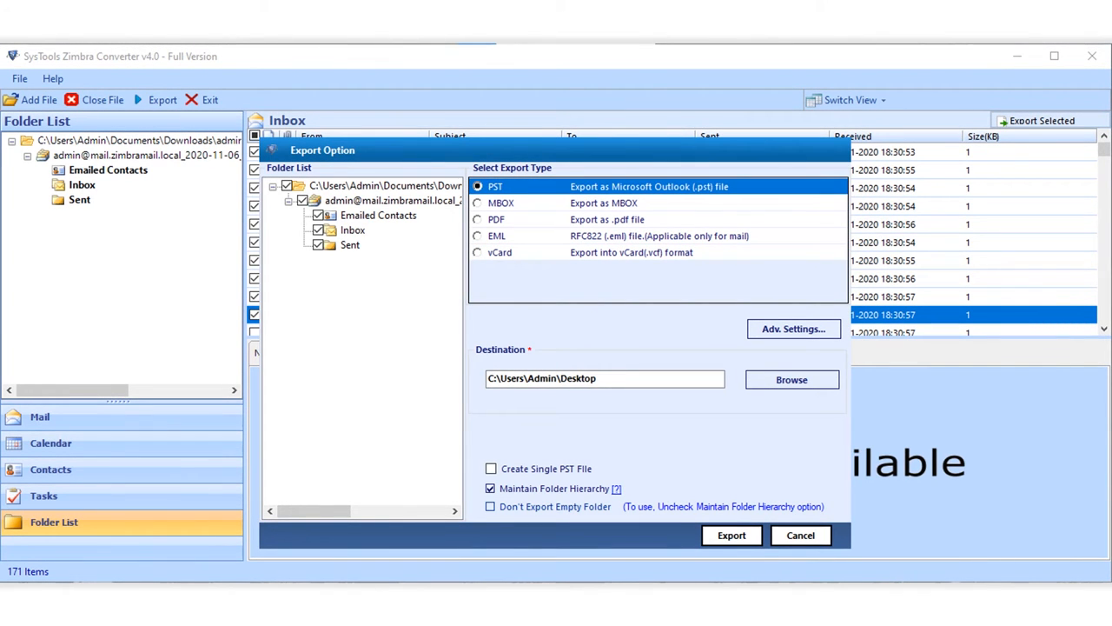
pyautogui.click(793, 328)
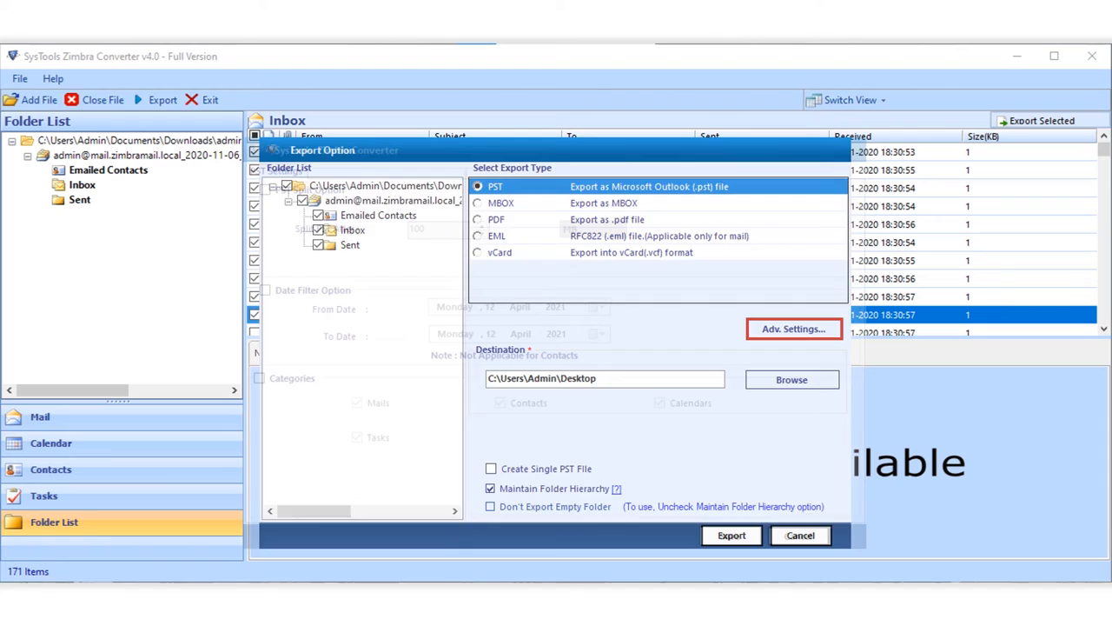
pyautogui.click(792, 329)
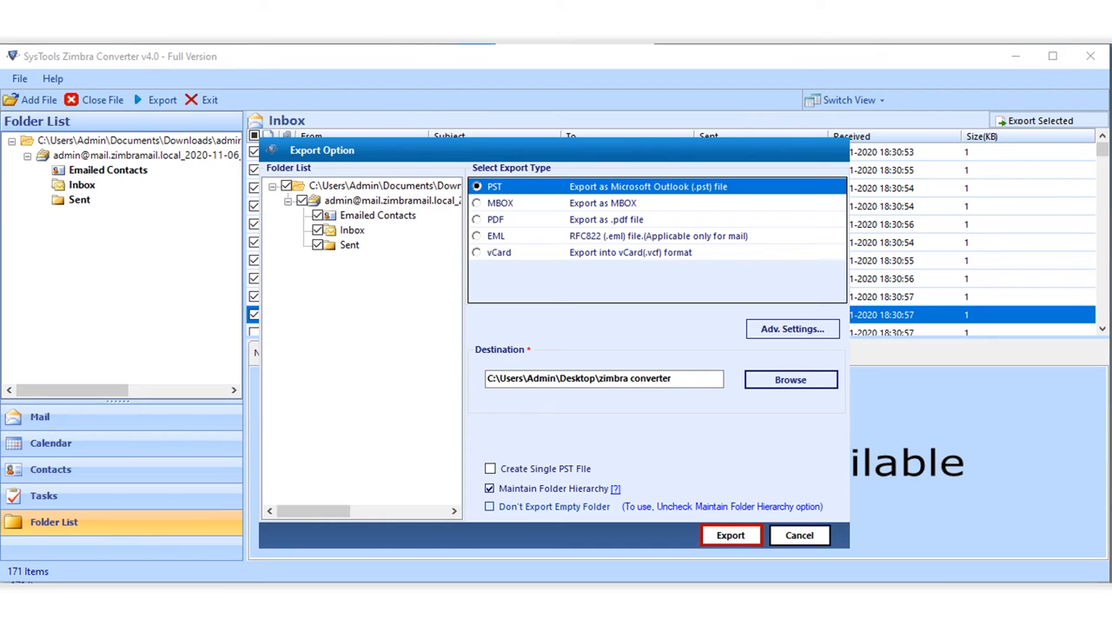
# - Run the PST export and save the 177-succeeded, 0-failed report as CSV
pyautogui.click(730, 535)
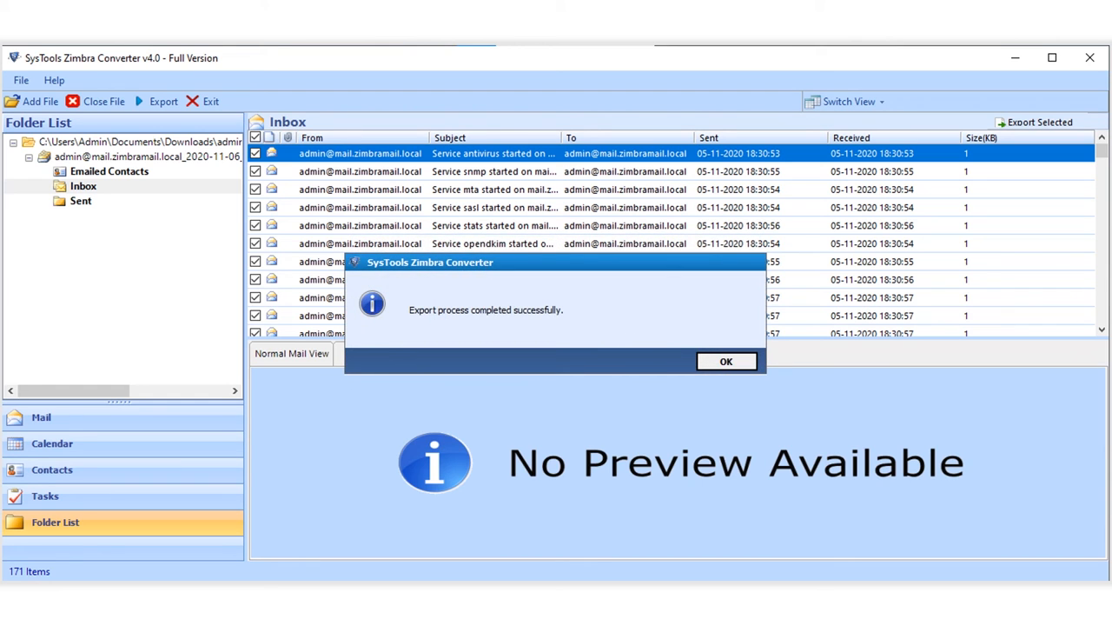
pyautogui.click(726, 360)
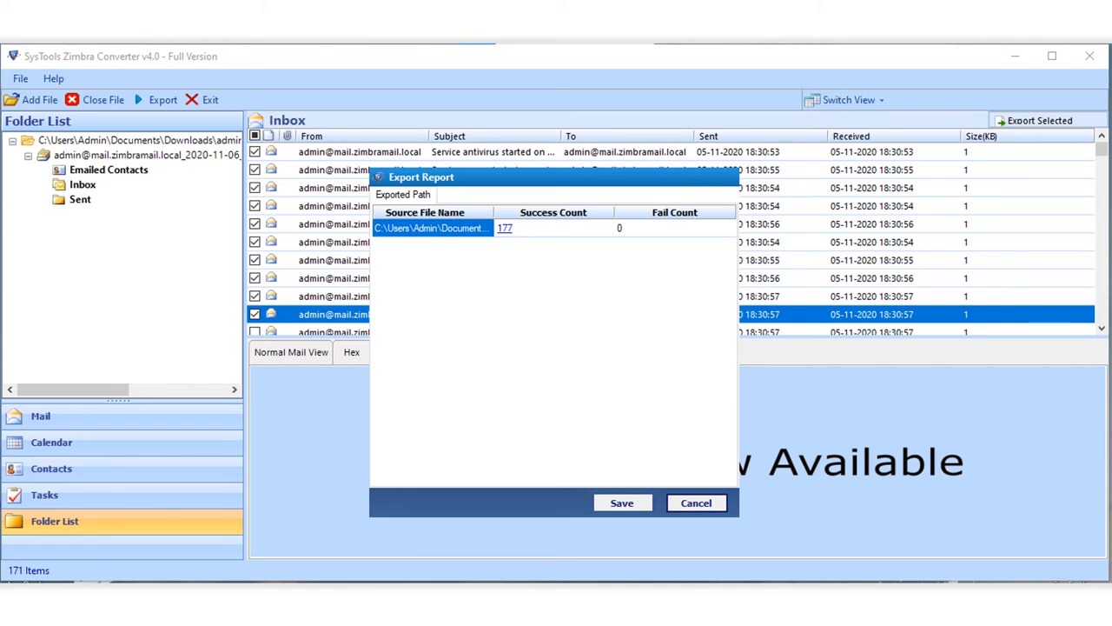
pyautogui.click(621, 503)
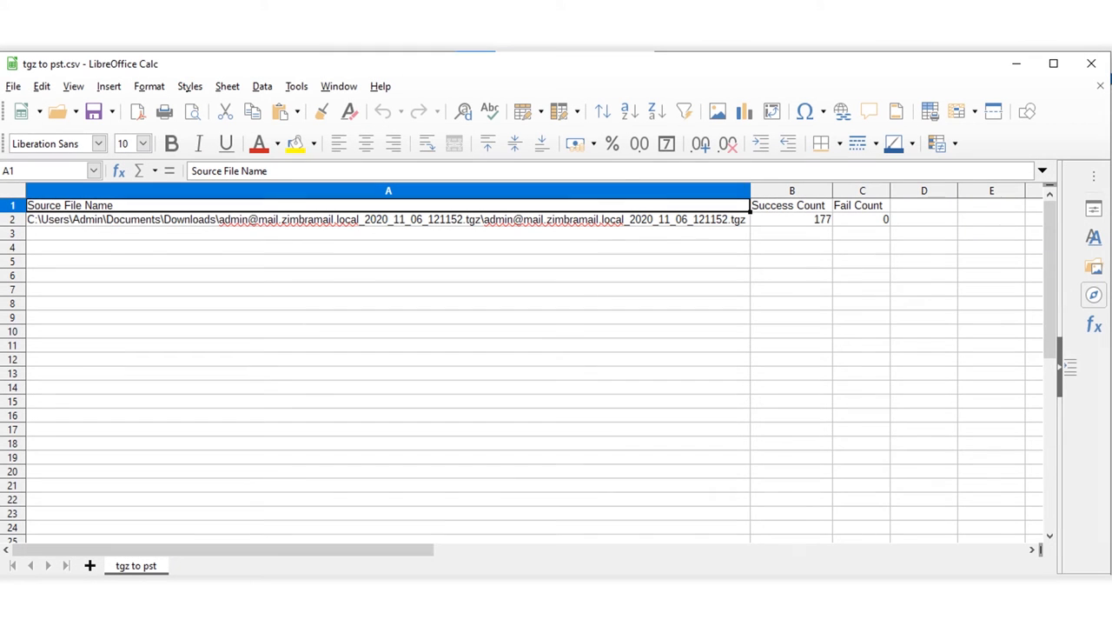